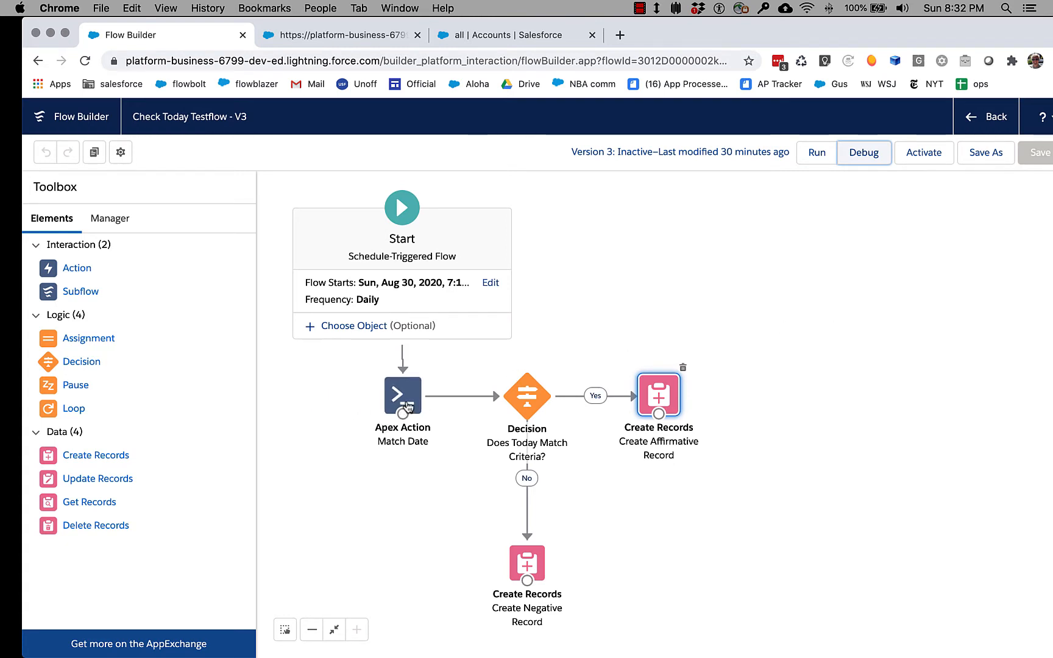
mouse_move(403, 395)
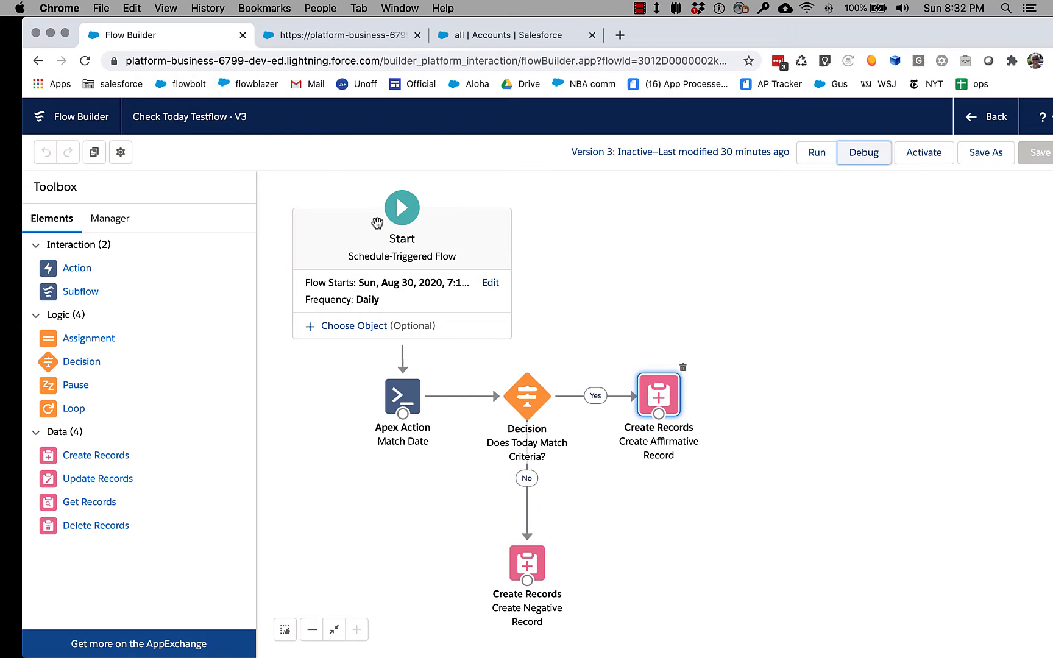
mouse_move(454, 220)
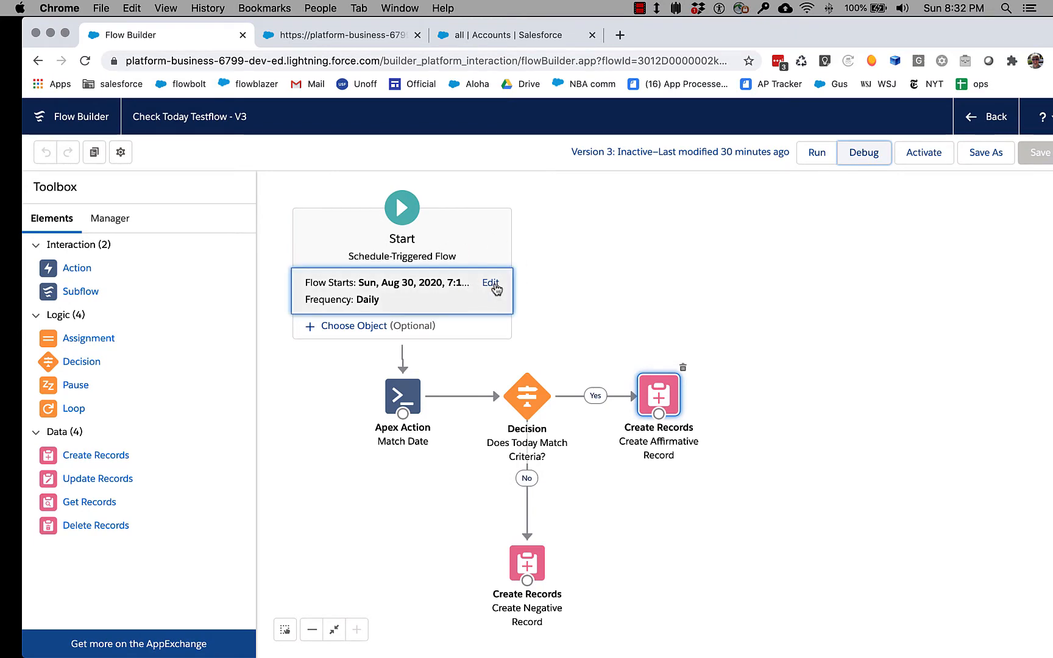
Step: Review the flow's schedule settings, keeping the start date and Daily run frequency
left_click(491, 283)
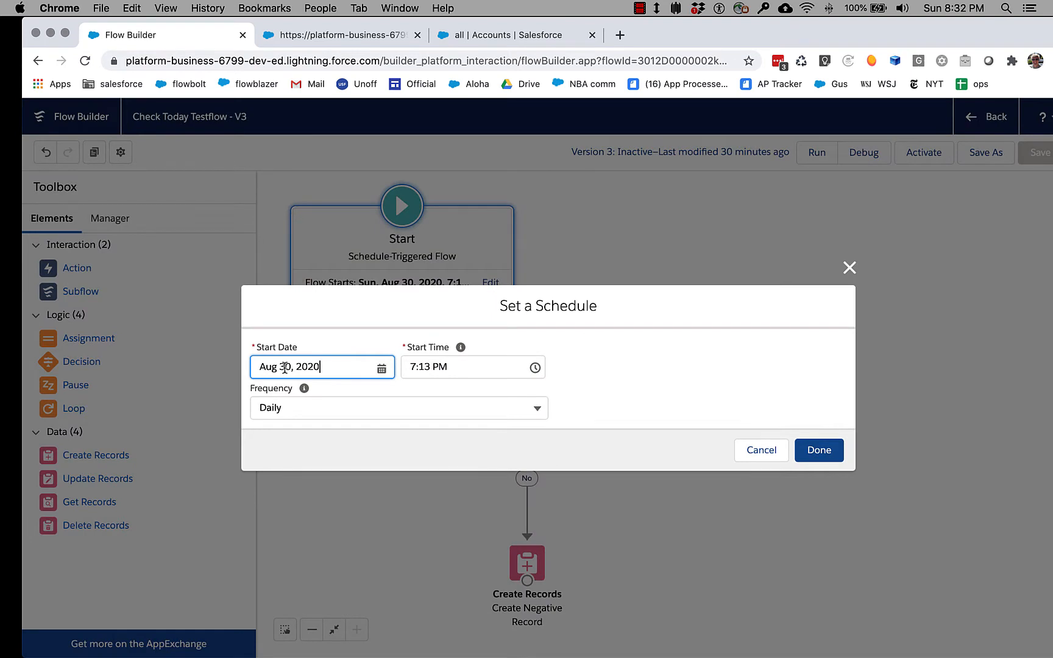
left_click(398, 407)
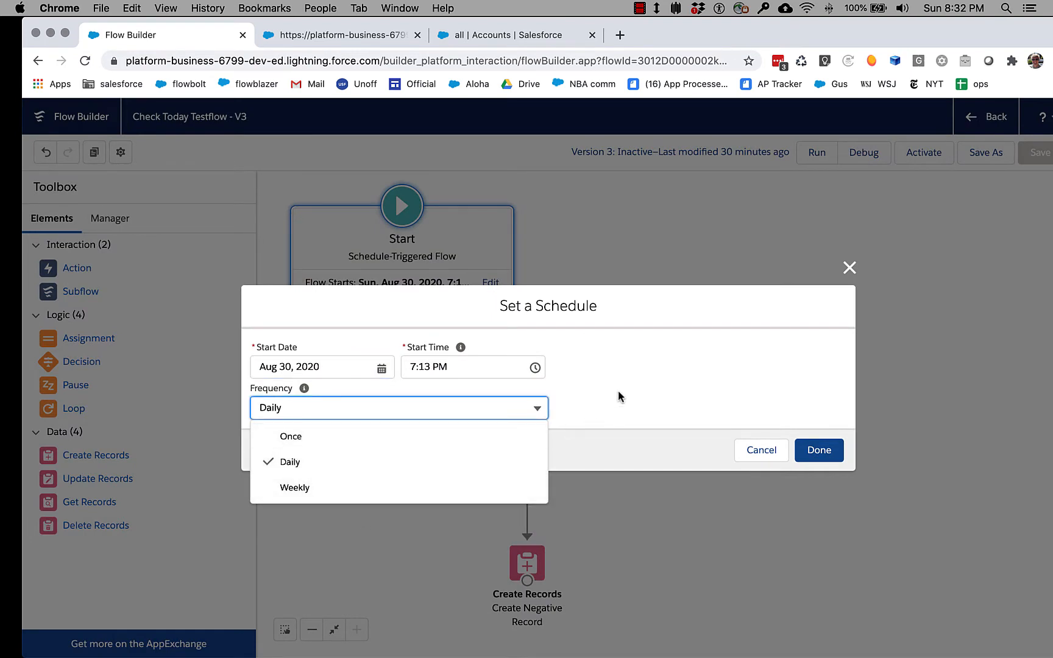
left_click(290, 462)
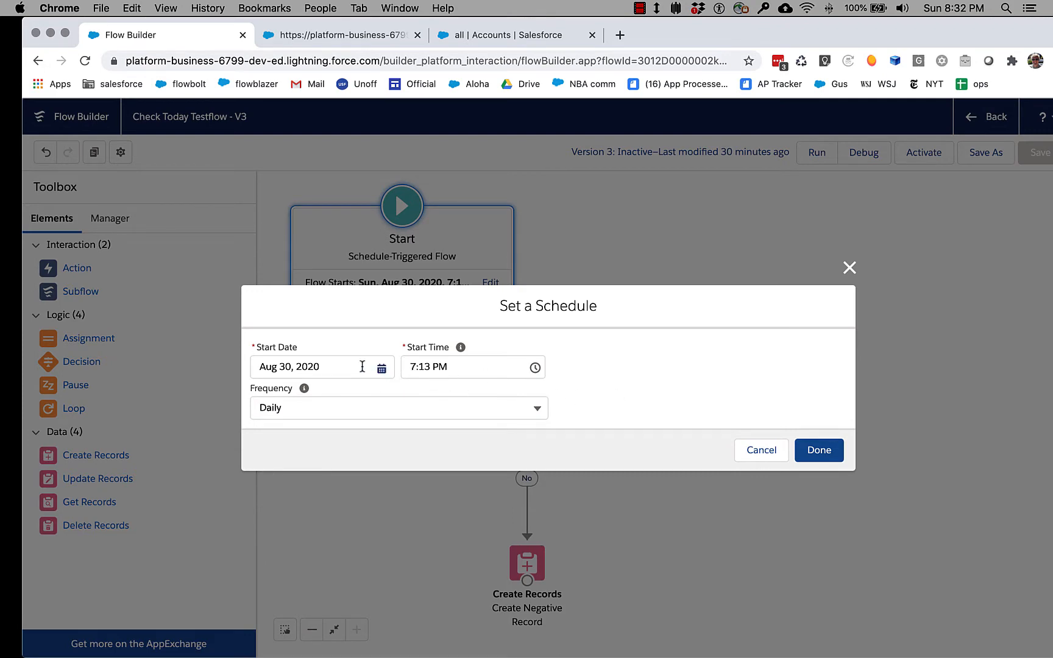
left_click(819, 449)
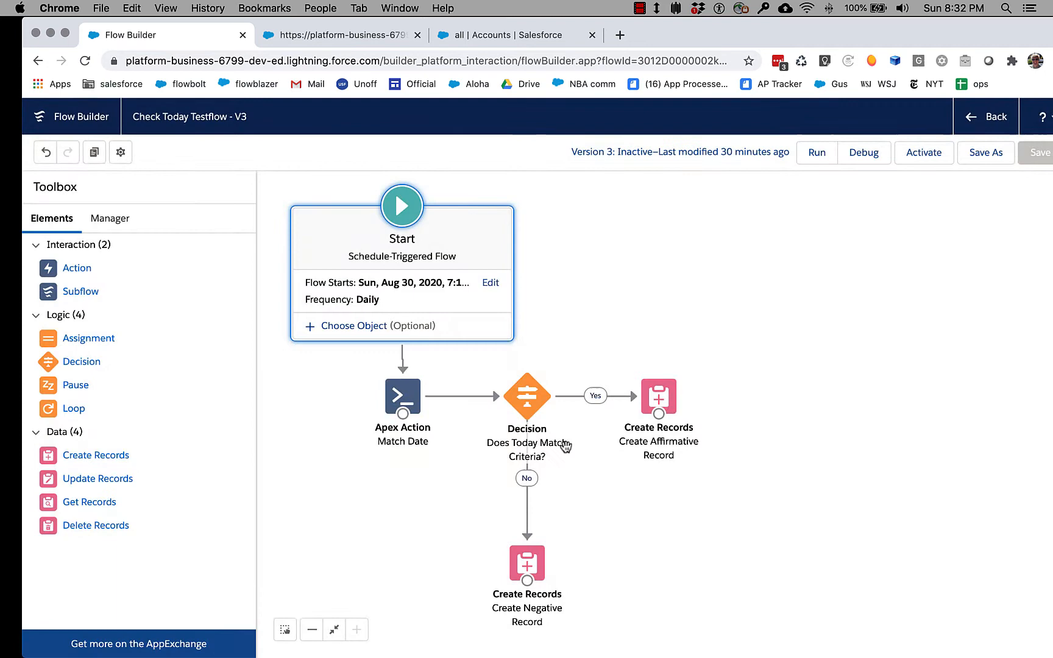
Step: Bring up the Match Date Apex action's DateMatcher settings showing 5th week, Sunday
left_click(402, 396)
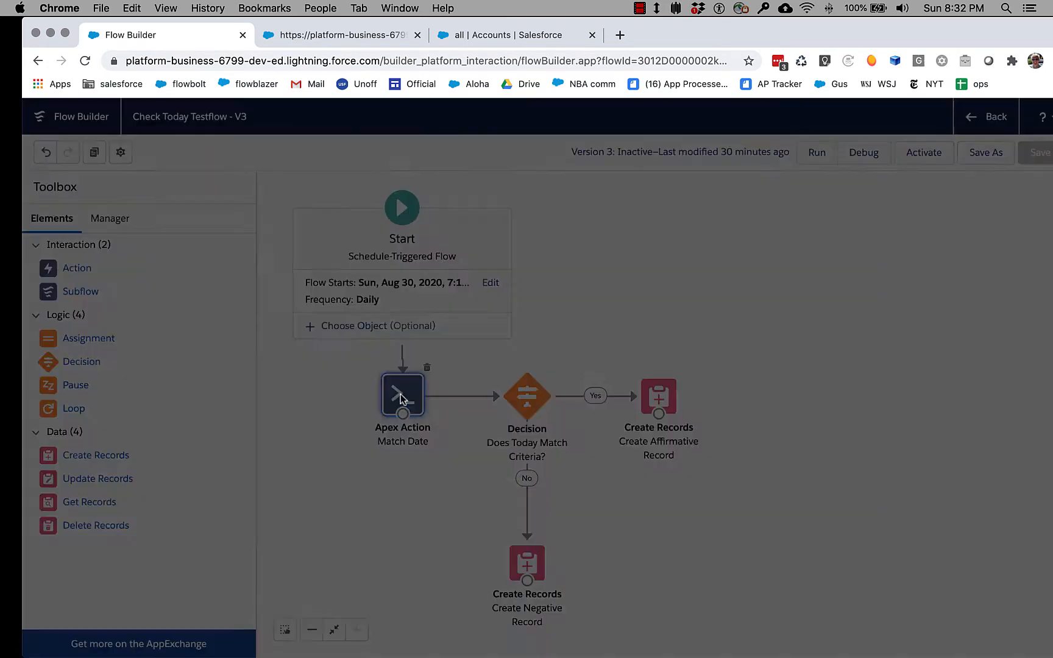
double_click(402, 396)
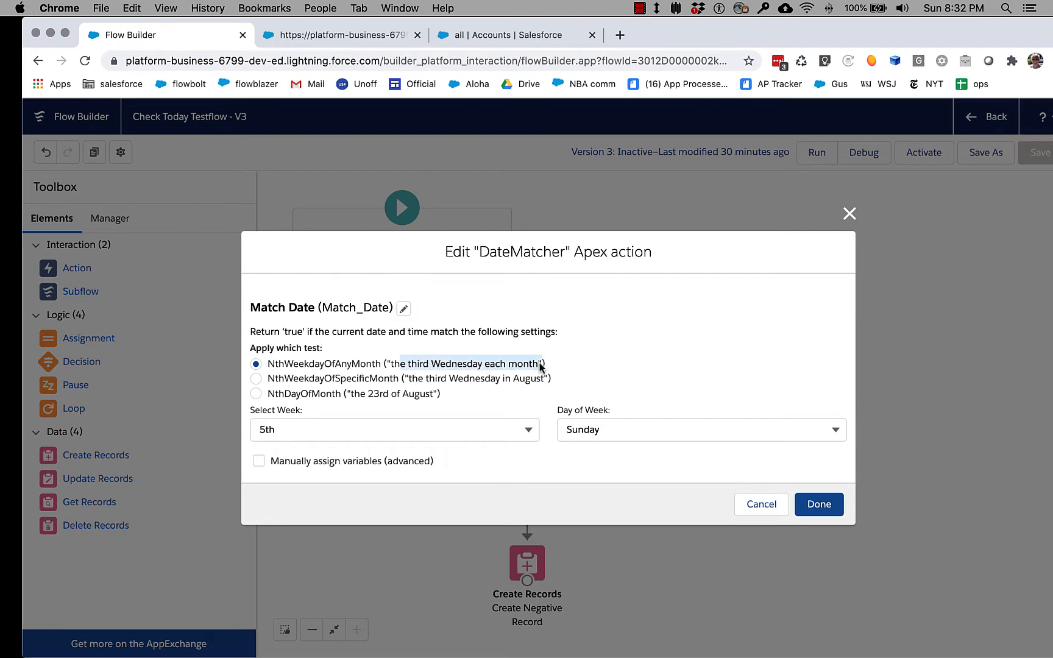
mouse_move(531, 394)
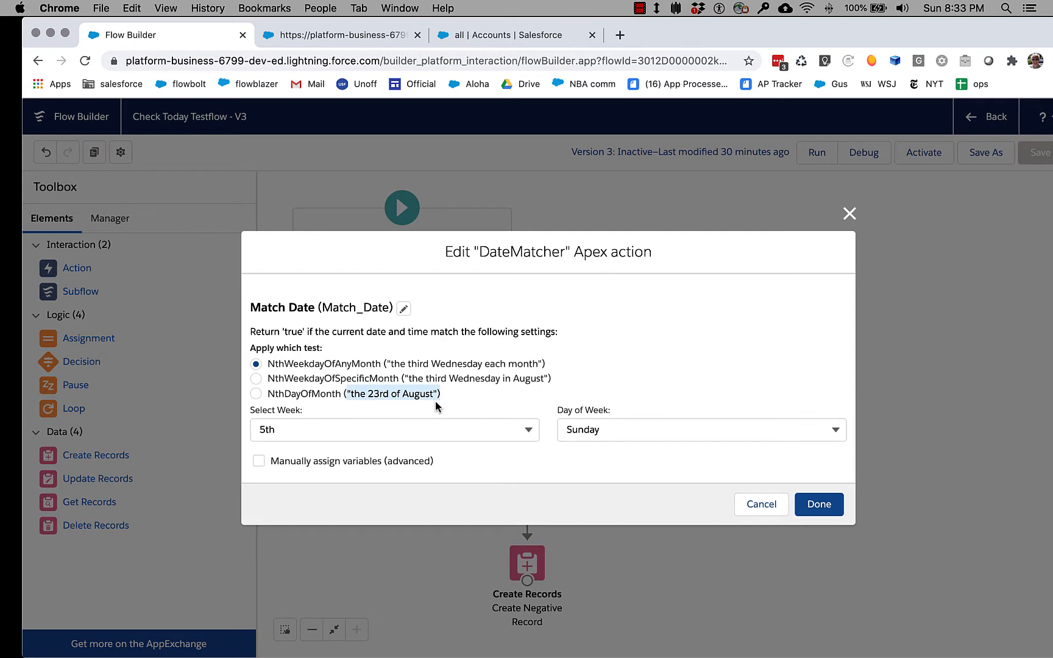
mouse_move(537, 401)
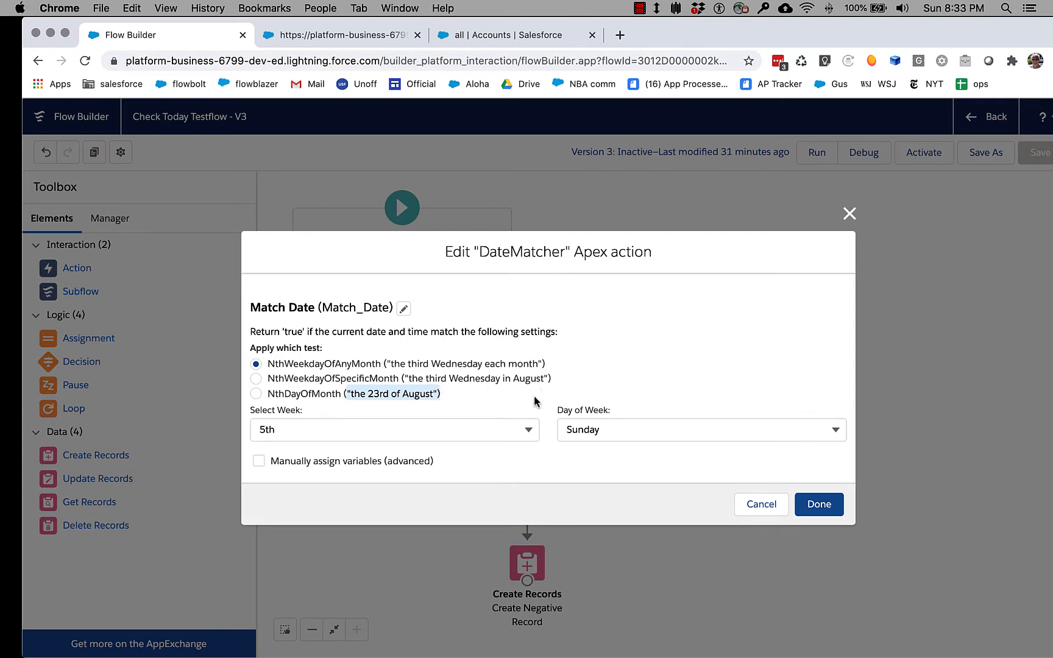
mouse_move(626, 363)
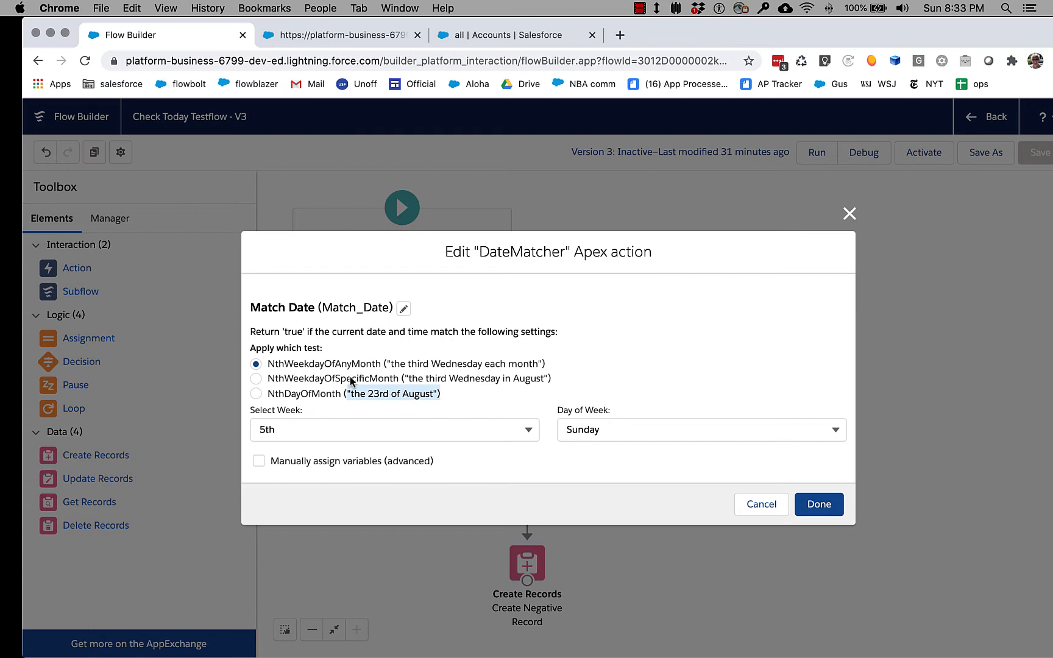
mouse_move(564, 436)
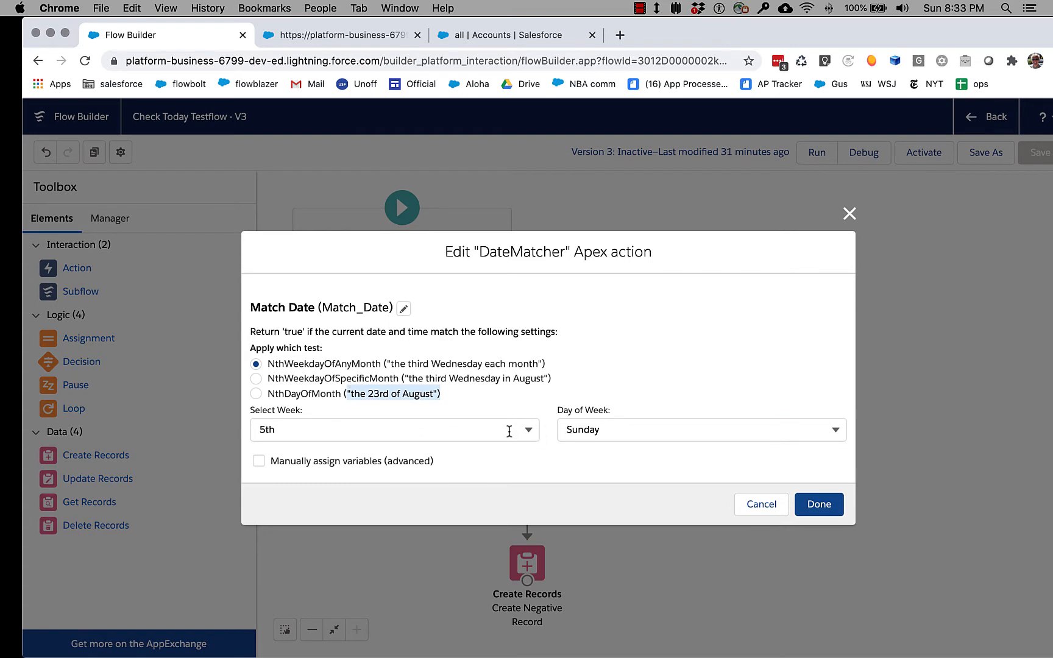
mouse_move(321, 429)
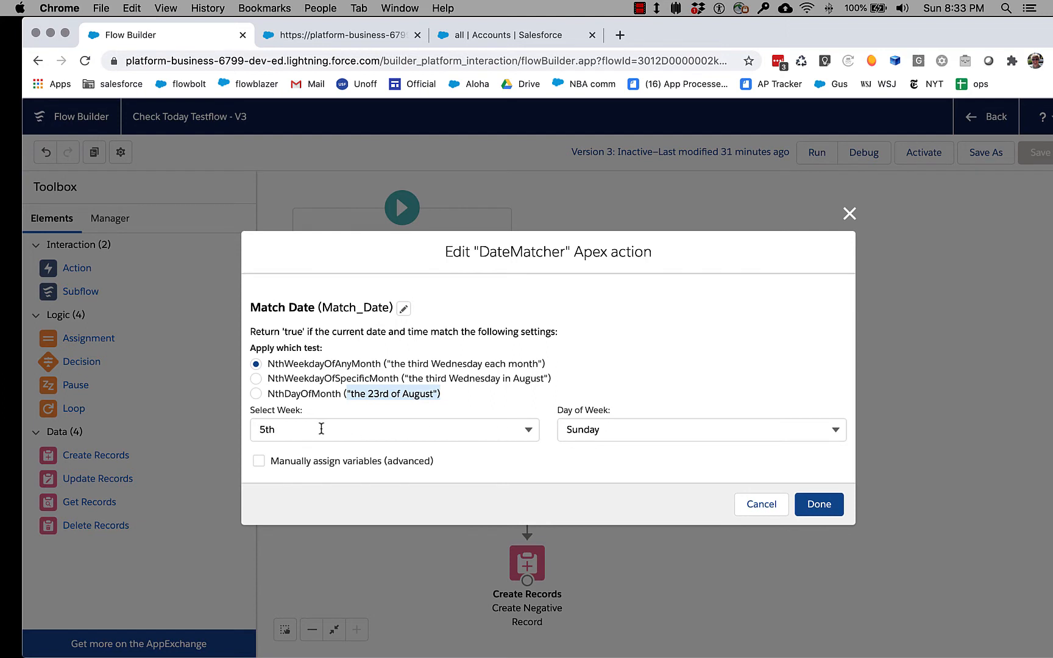
mouse_move(634, 437)
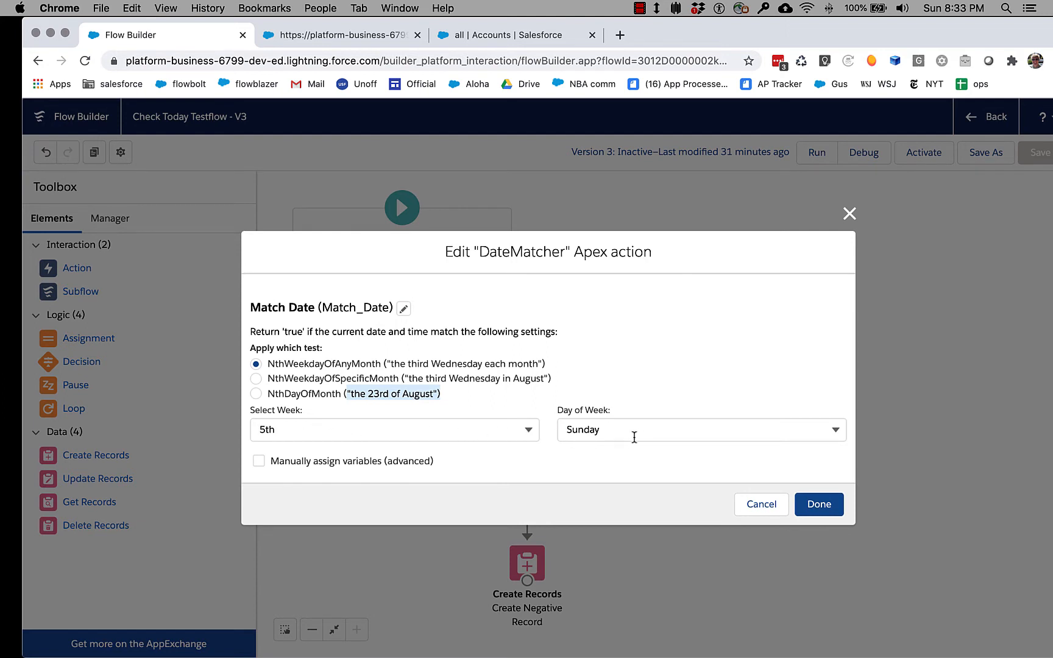
mouse_move(502, 386)
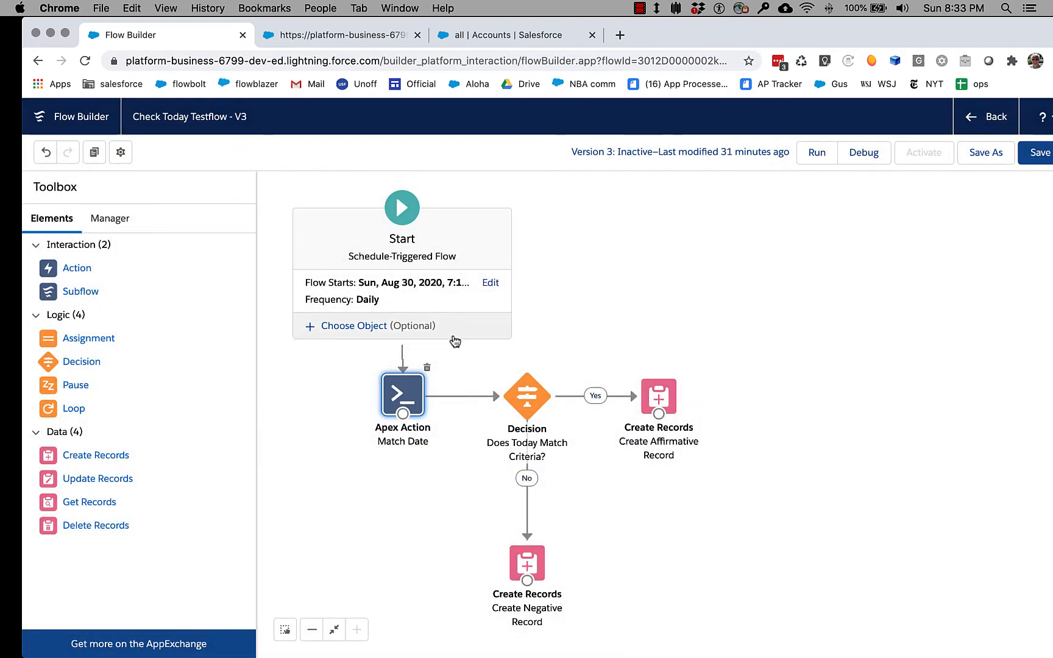
mouse_move(435, 298)
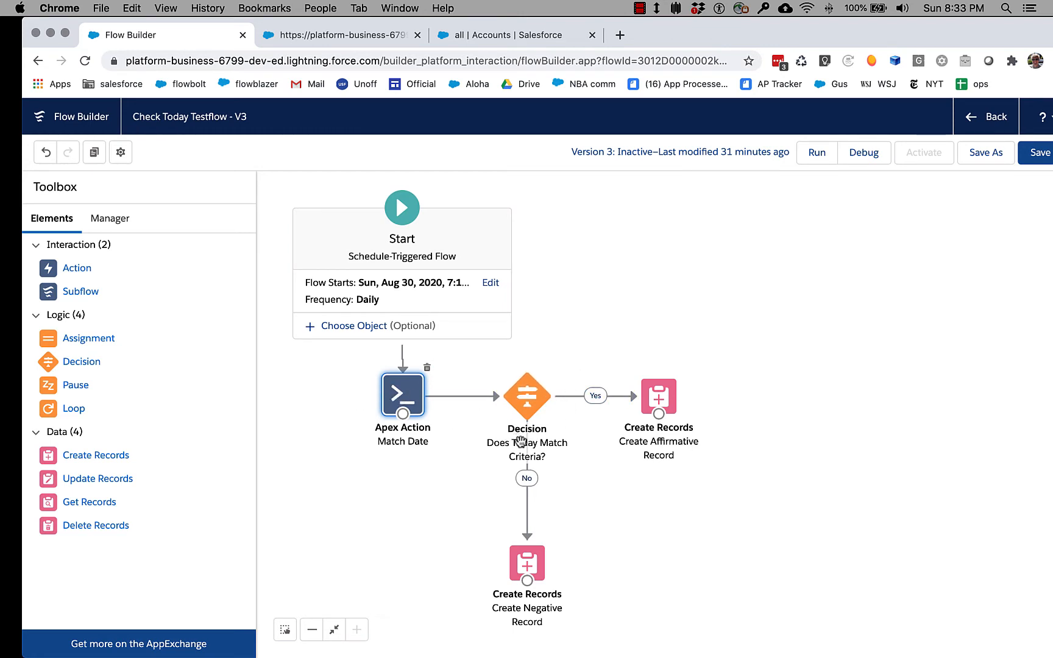
mouse_move(639, 417)
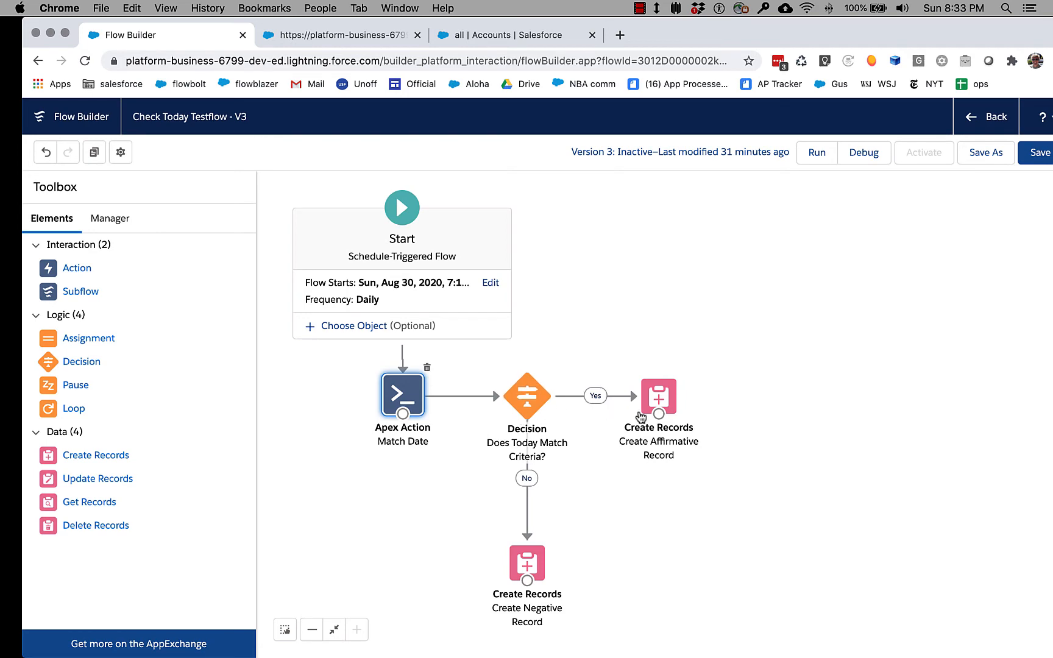
mouse_move(632, 508)
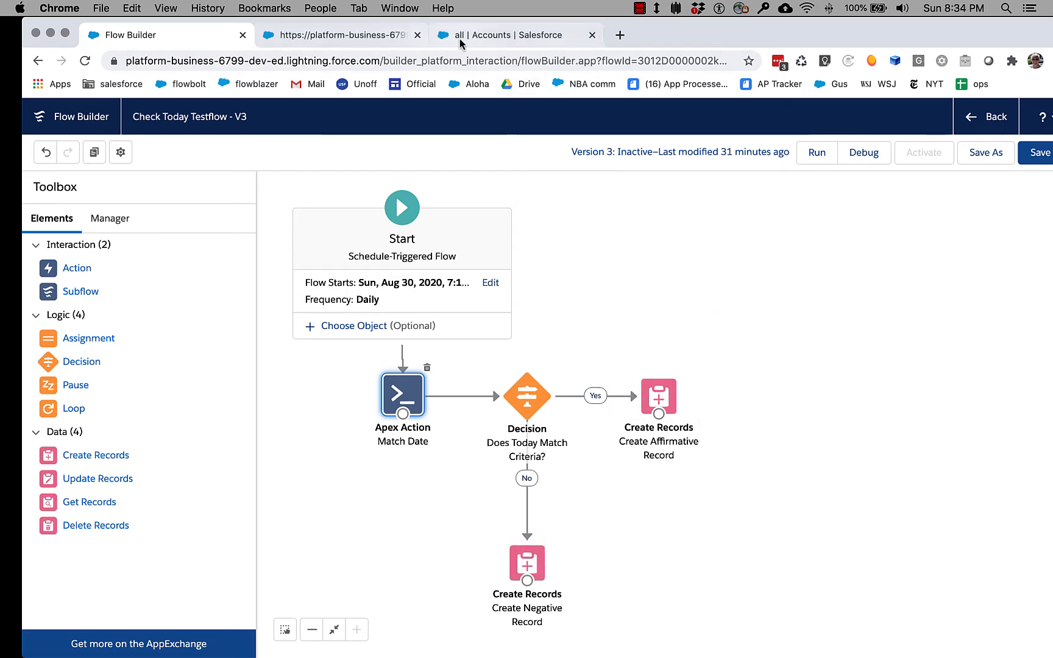
Step: View the 'all' Accounts list with two Yes records, six No records and acct1
left_click(514, 34)
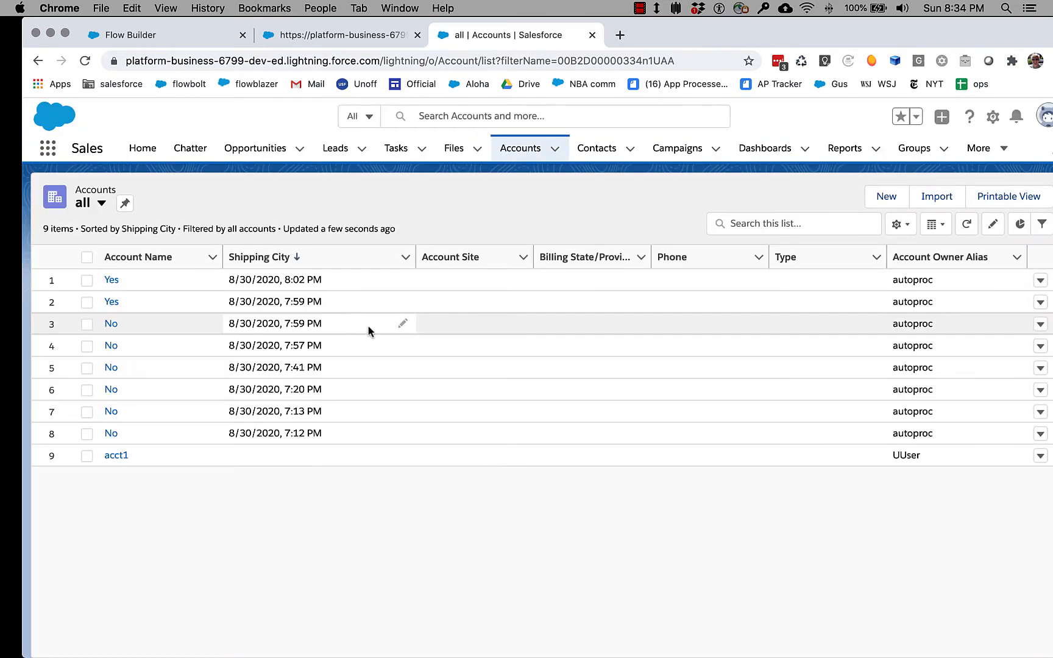
mouse_move(312, 295)
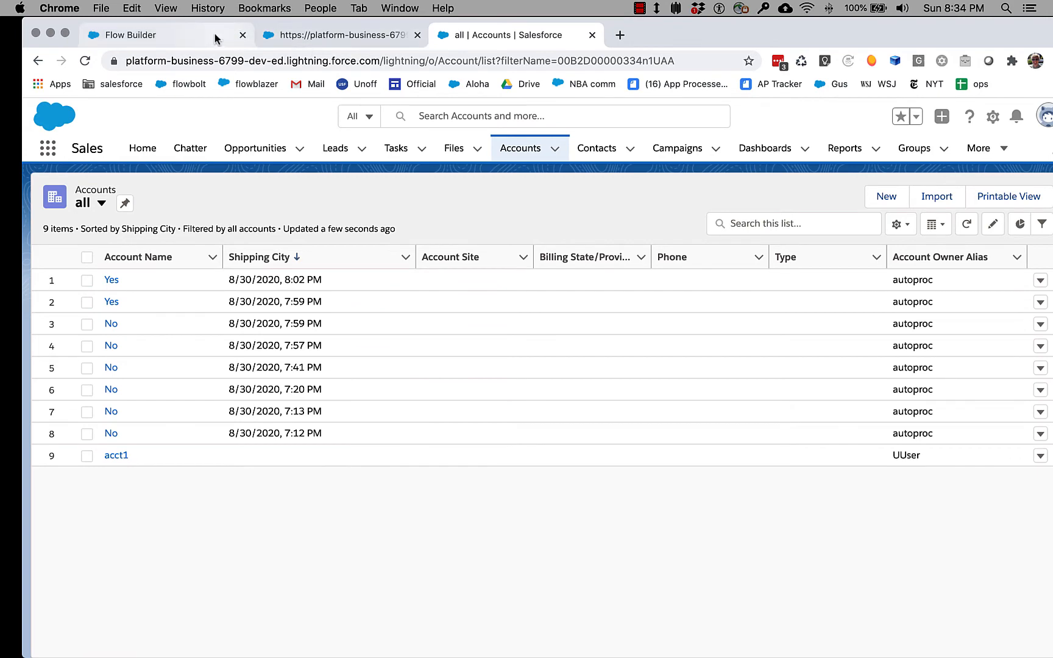
Step: Return to the Check Today Testflow and launch a debug session for it
left_click(122, 34)
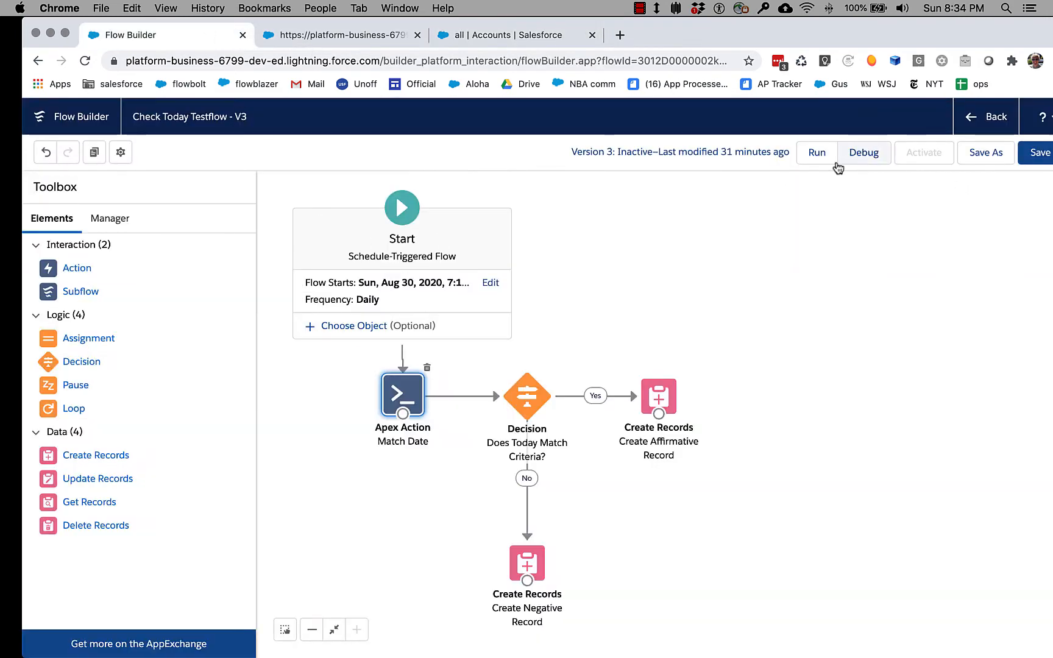
mouse_move(558, 327)
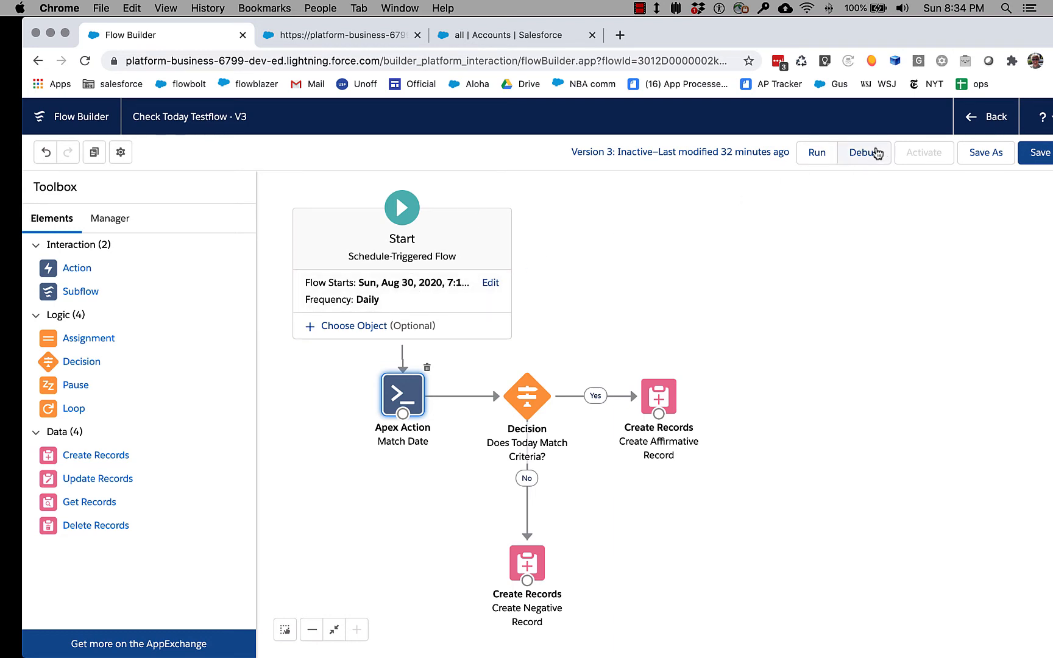
left_click(865, 152)
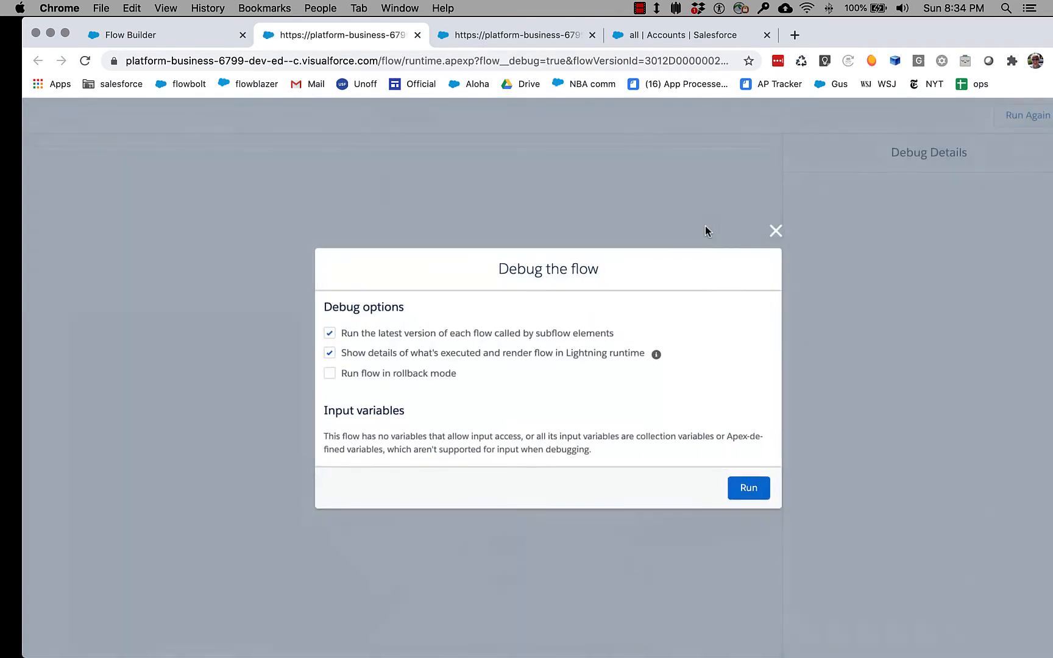
Step: Run the debug so Match Date returns true and a Yes Account record is created
left_click(748, 489)
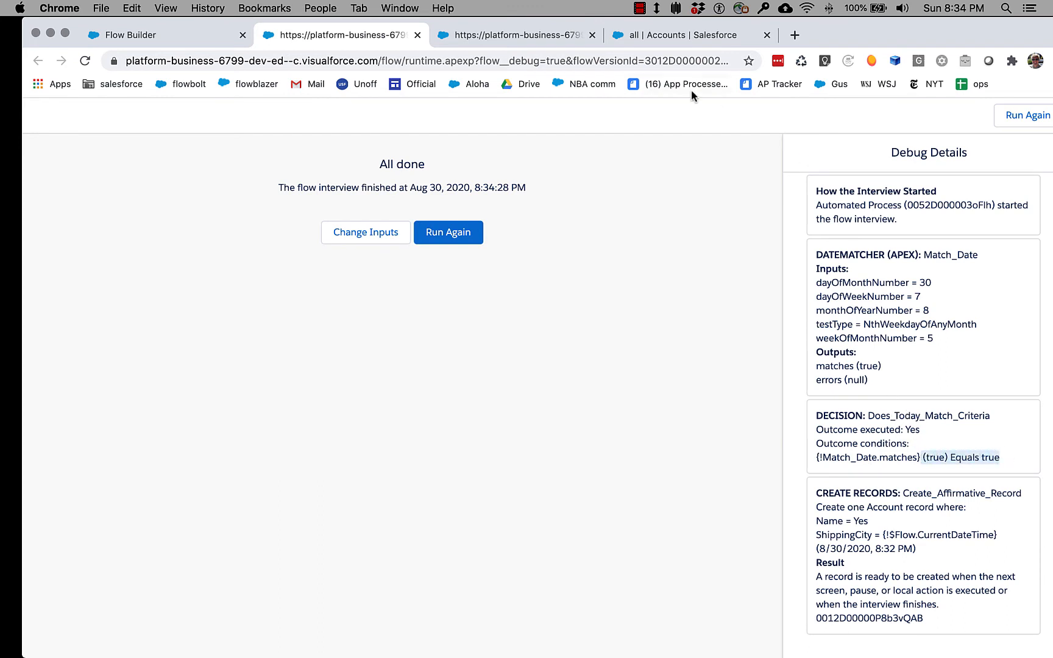
left_click(676, 34)
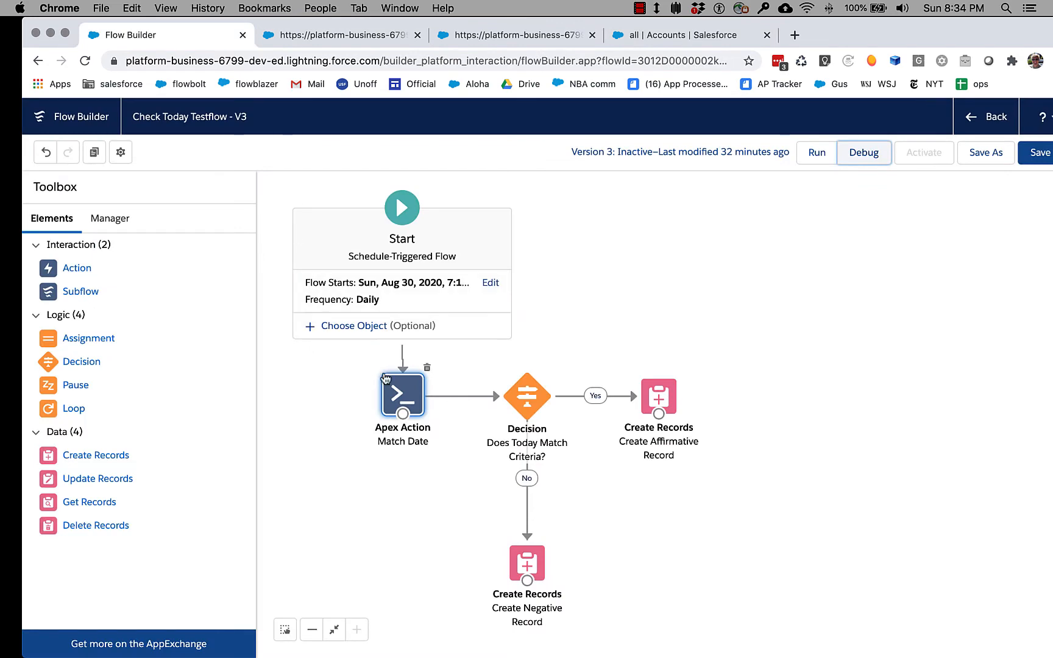
Step: Change the Match Date action's Select Week from 5th to 1st and apply it
double_click(402, 395)
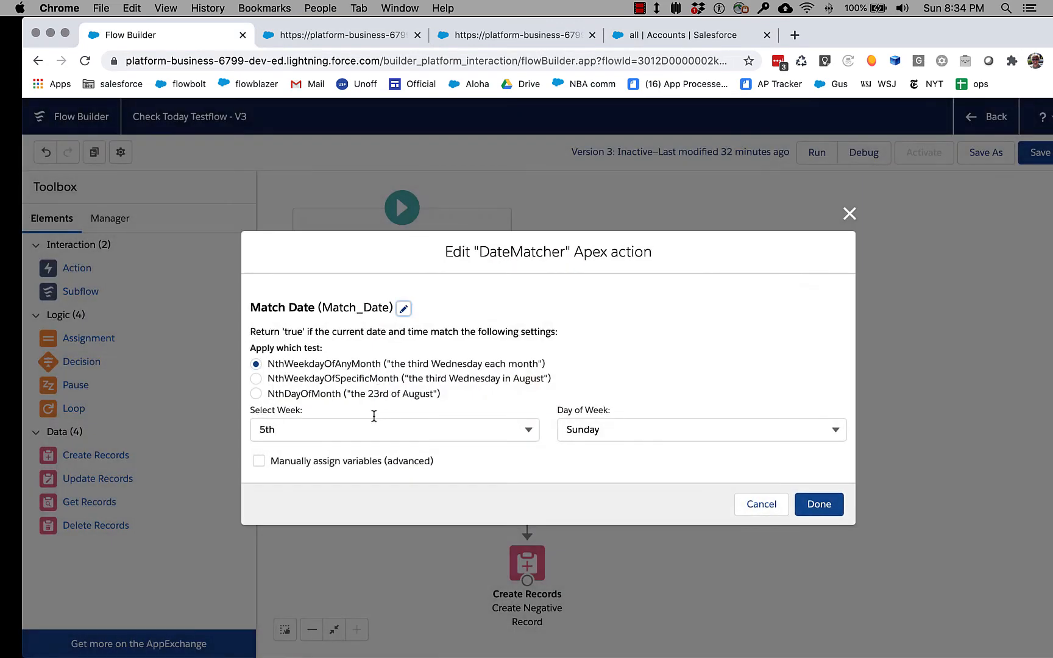
left_click(394, 430)
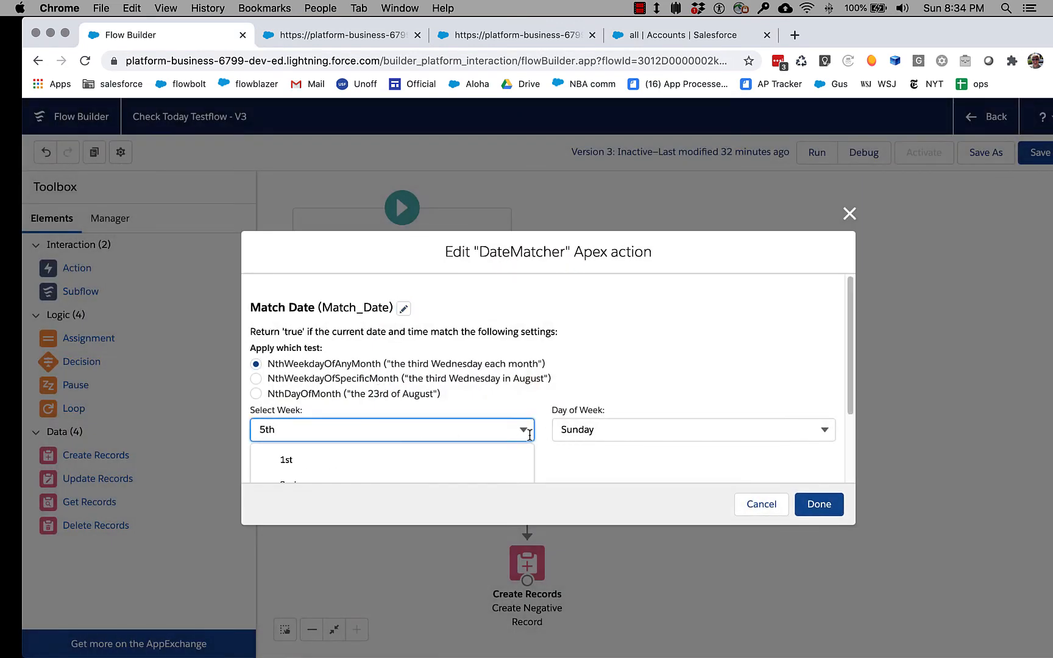
left_click(286, 459)
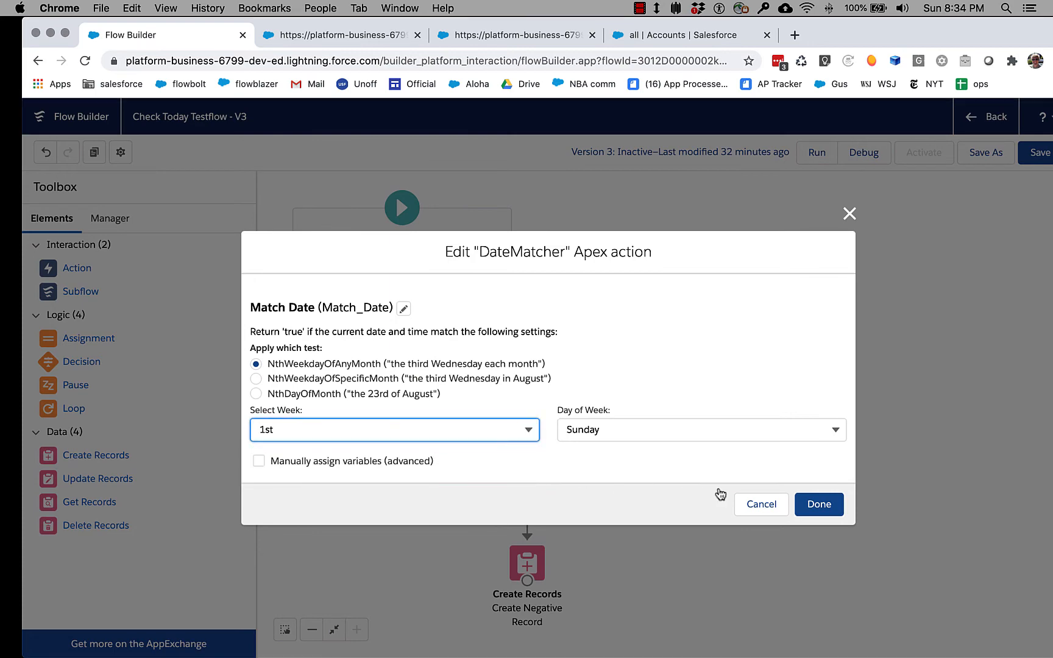
left_click(818, 504)
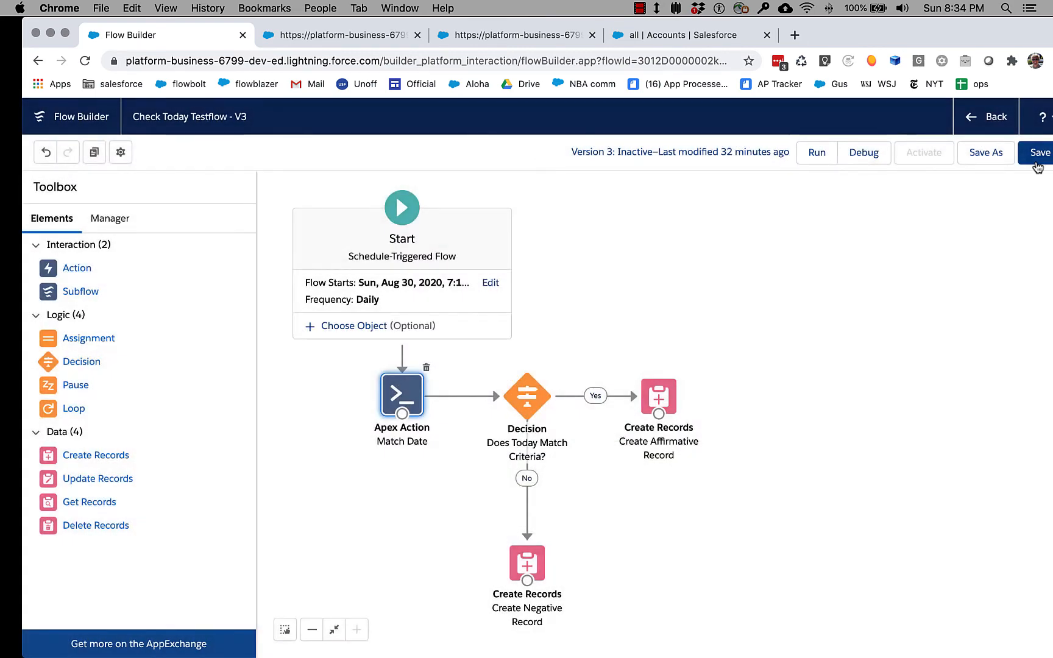
Step: Save the flow and launch another debug session
left_click(1039, 152)
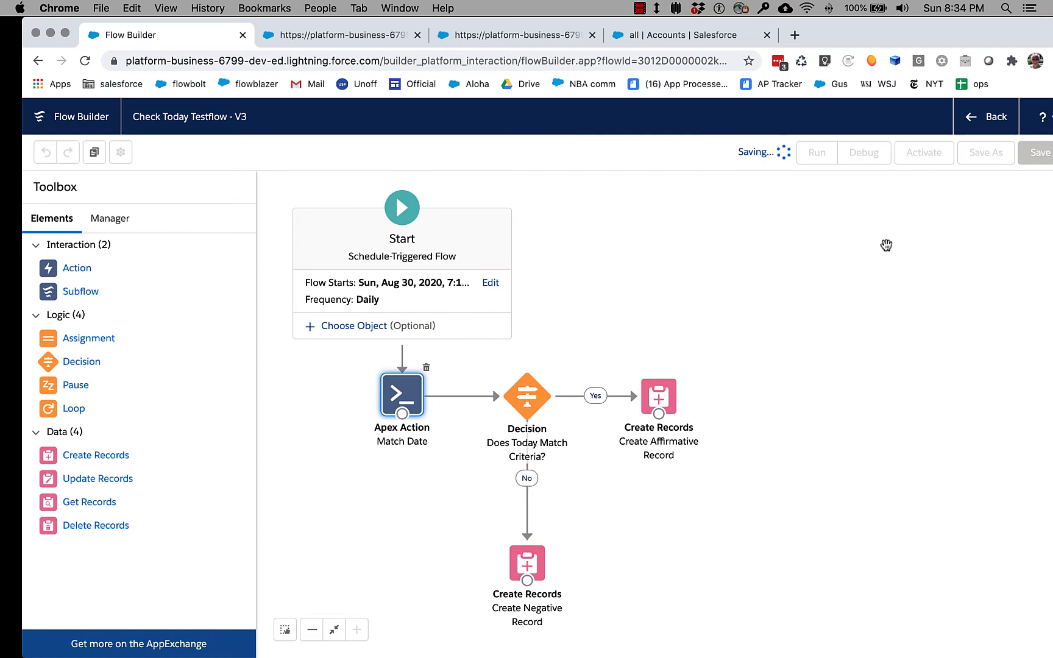
left_click(864, 152)
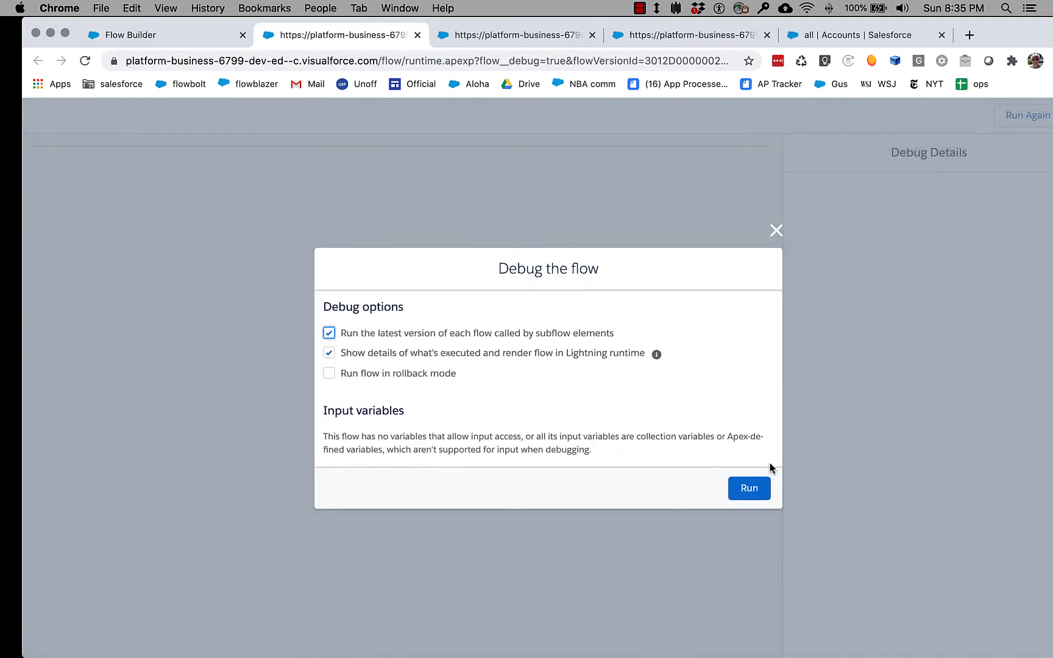
Step: Run the updated flow so Match Date finds no match and a No Account record is created
left_click(748, 488)
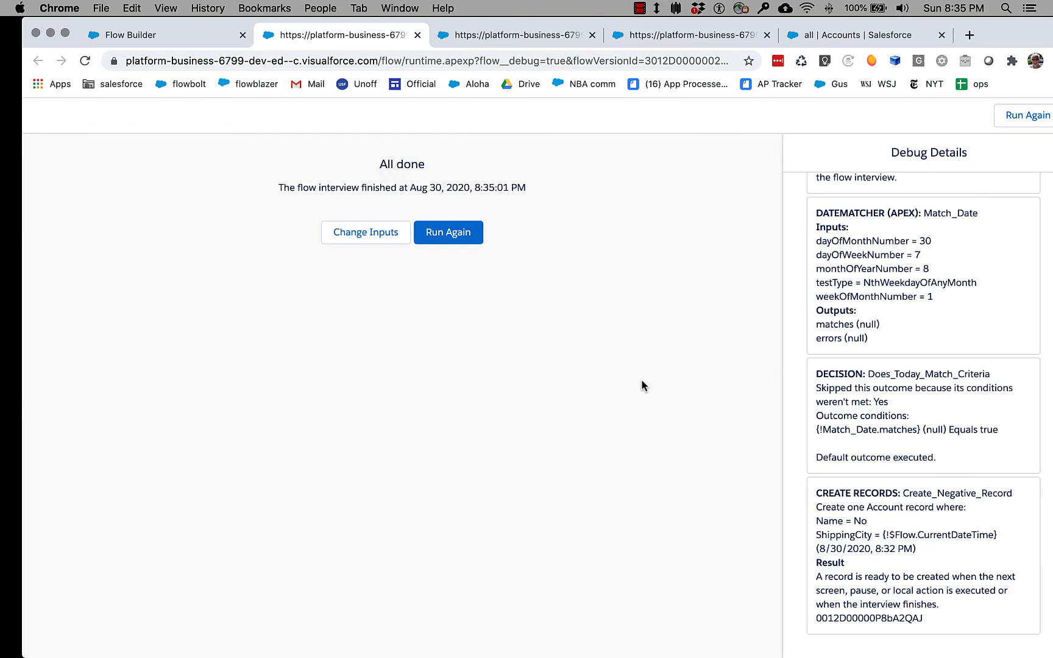
mouse_move(662, 394)
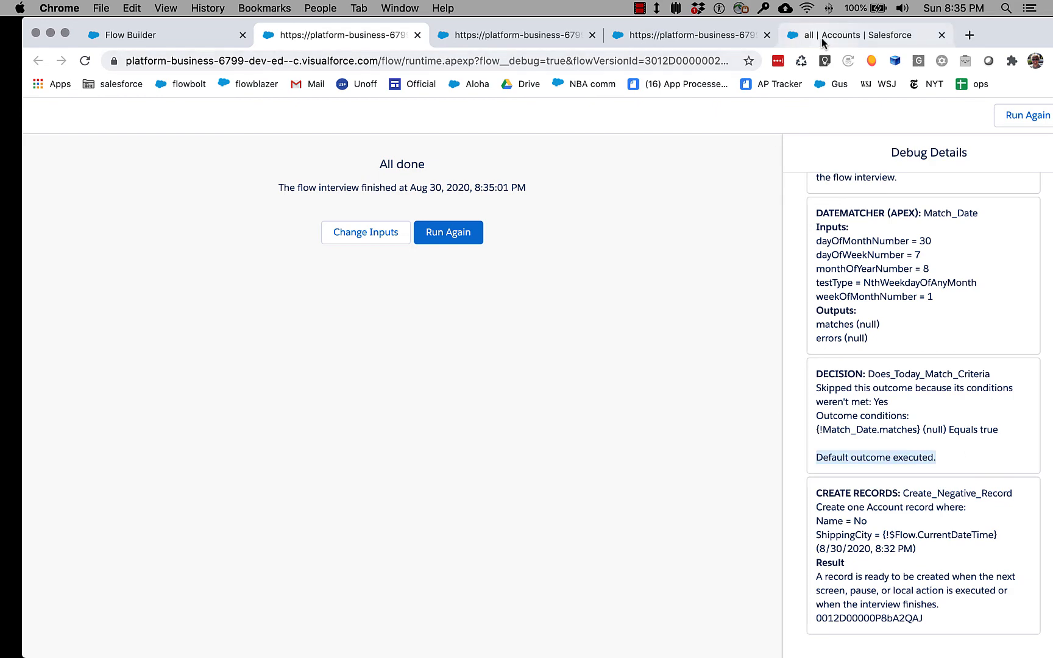
left_click(867, 34)
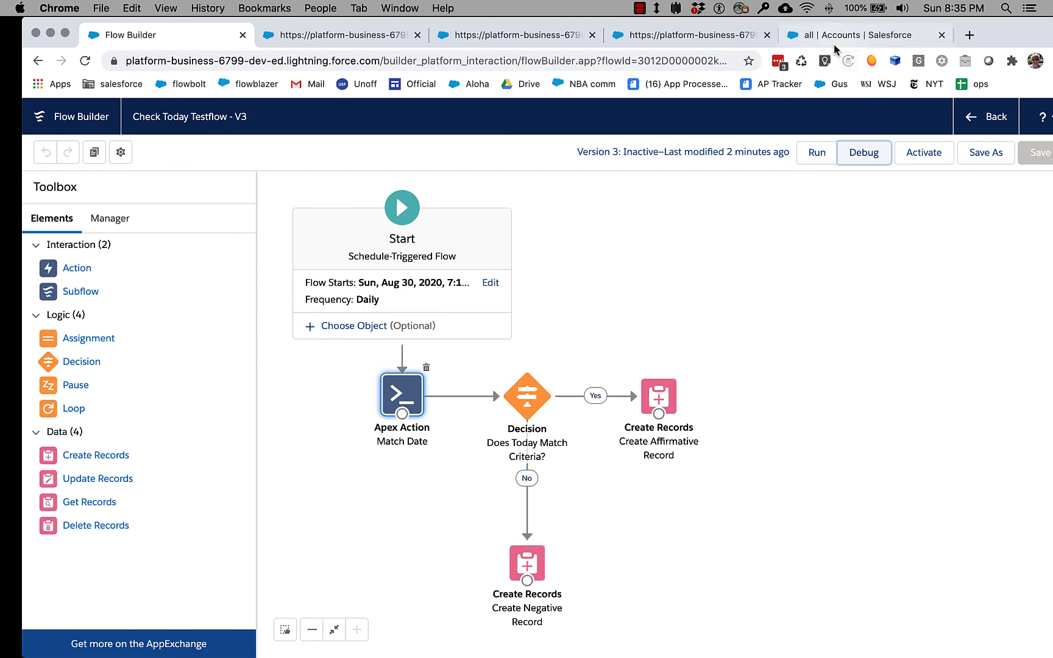
Step: Reload the Accounts list to see ten accounts including three Yes records
left_click(866, 34)
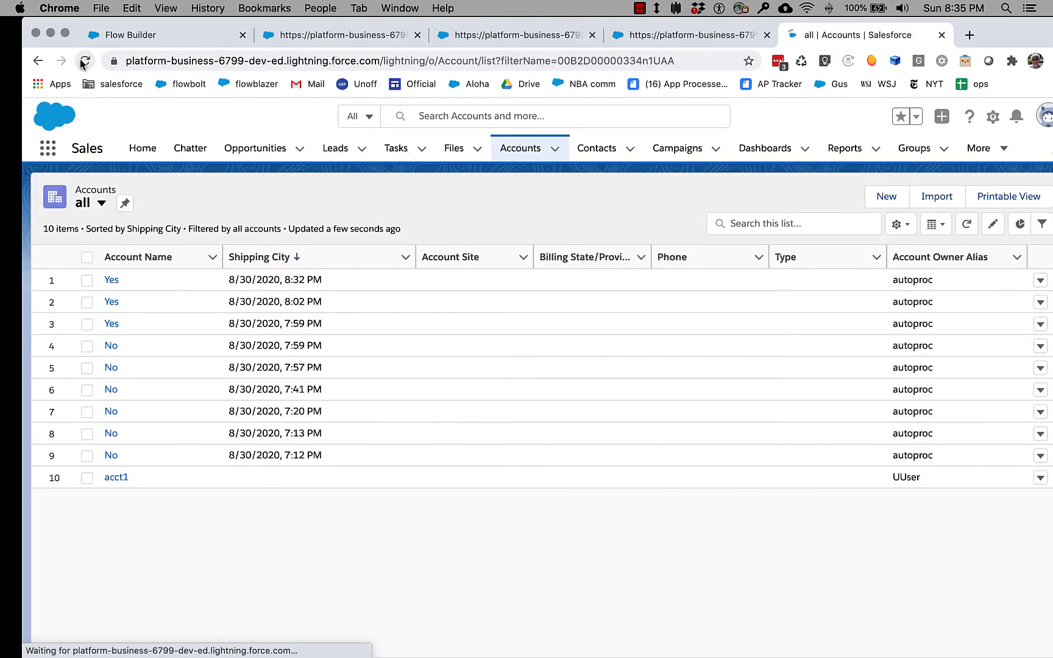
left_click(84, 61)
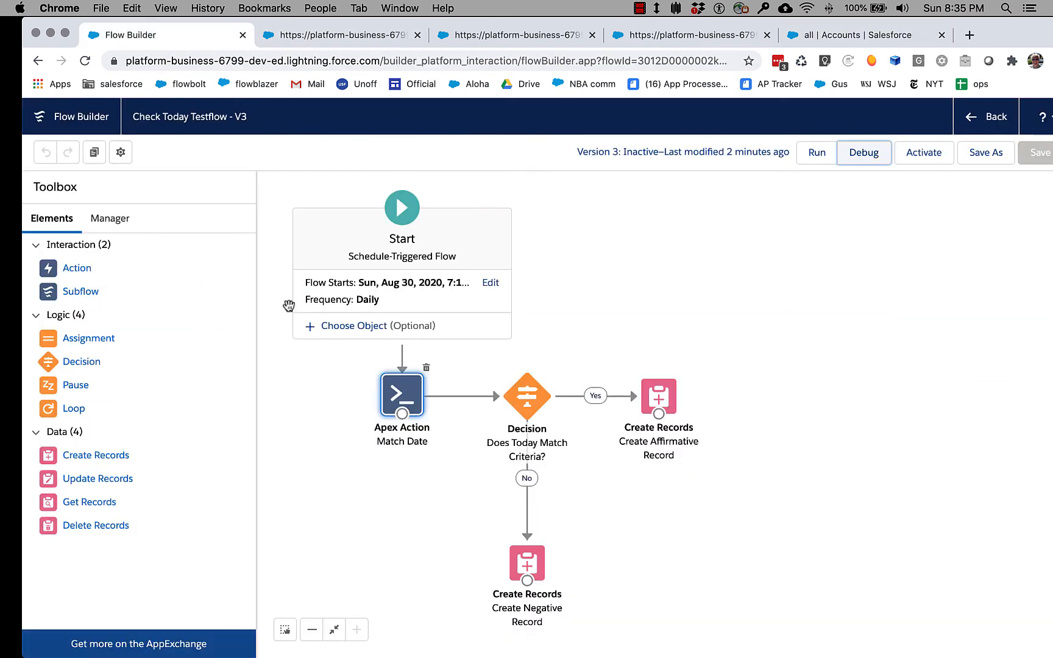
mouse_move(462, 430)
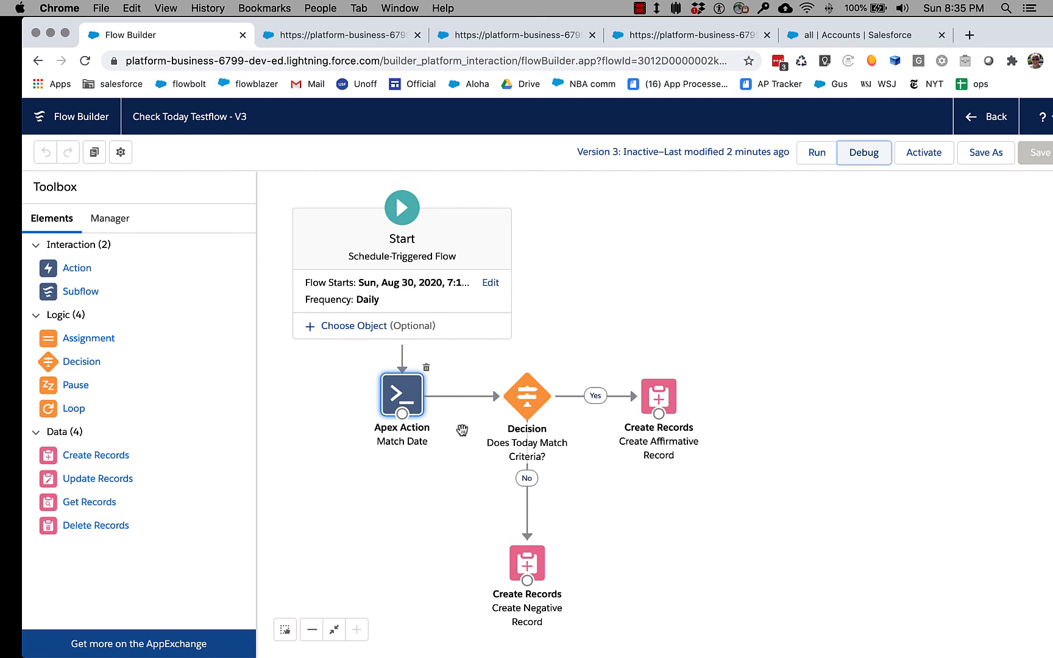
mouse_move(443, 418)
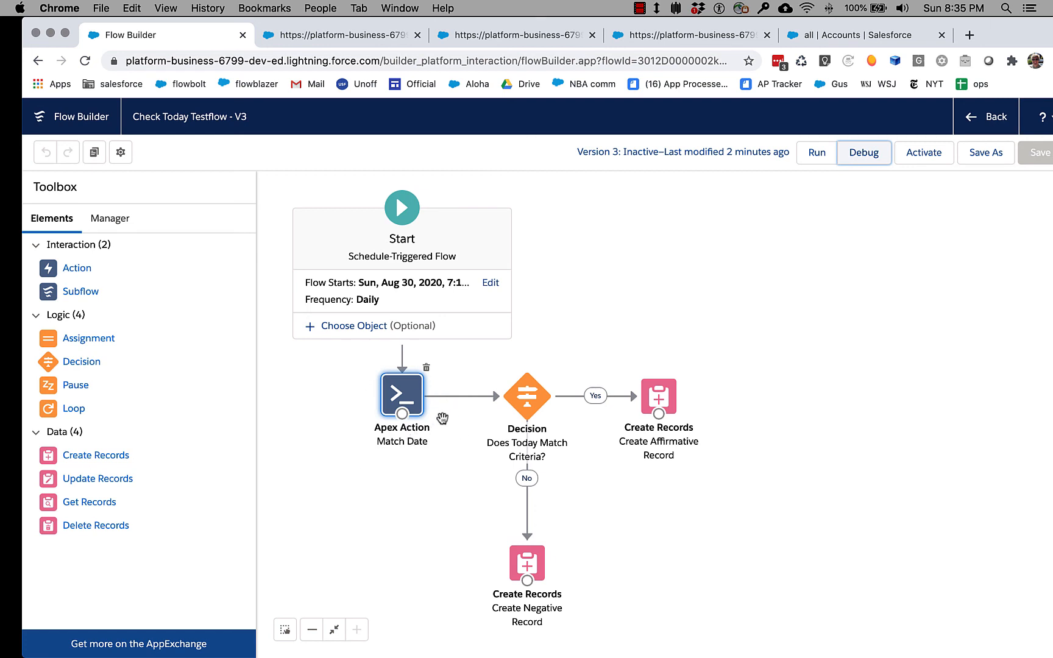
mouse_move(416, 405)
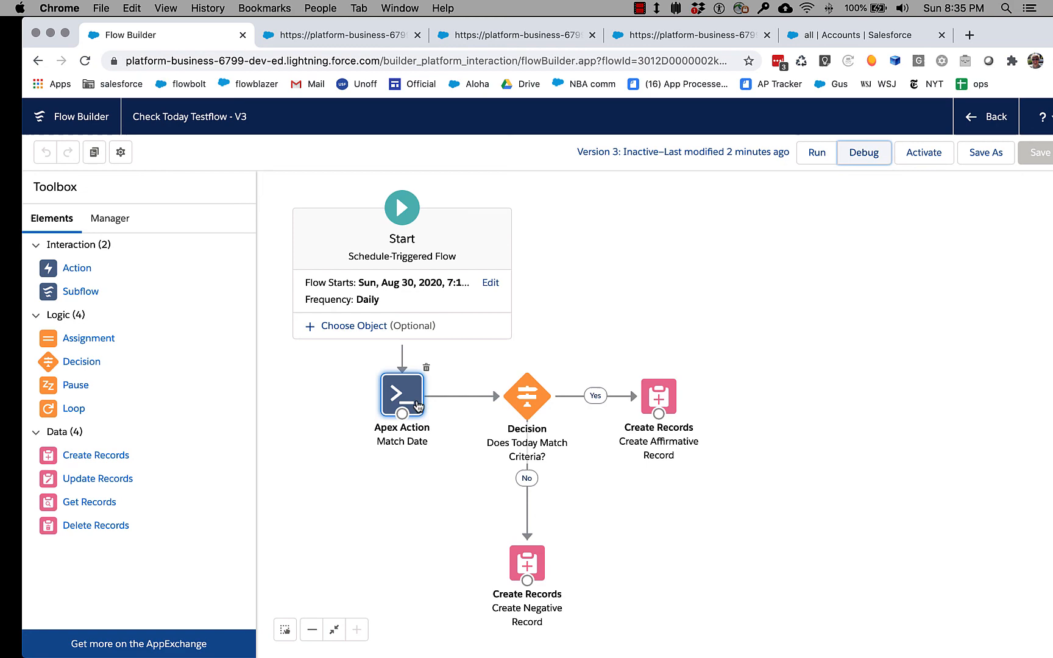